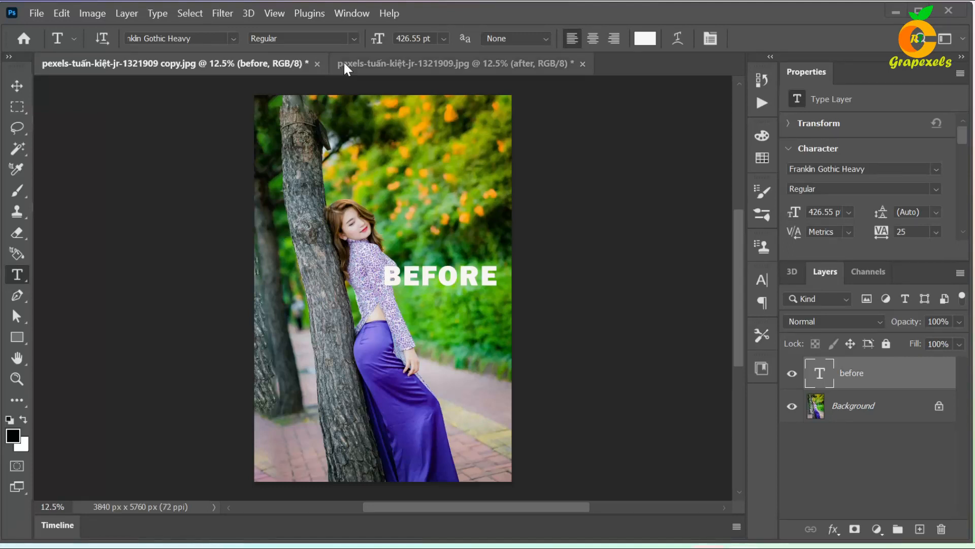
- Compare the photo by switching between the before and after document tabs
click(458, 64)
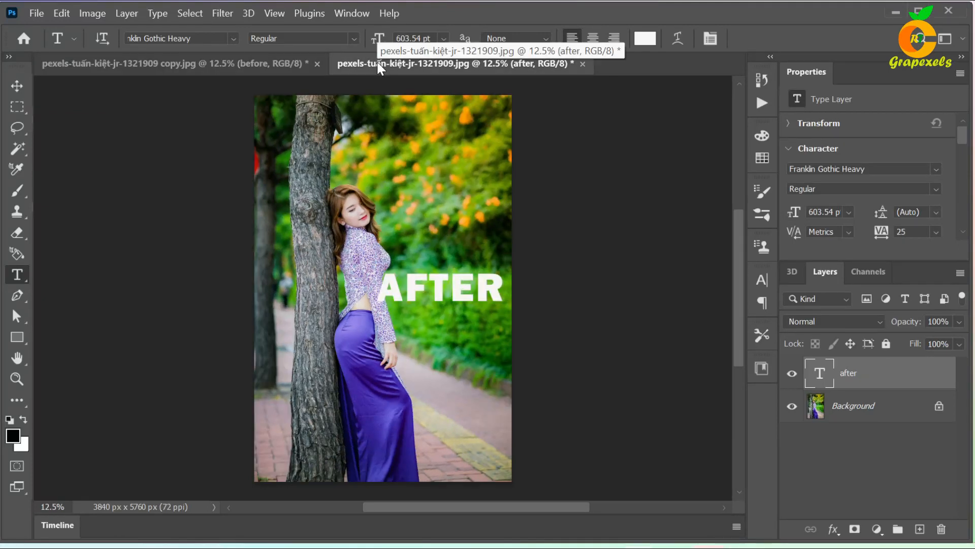
click(174, 63)
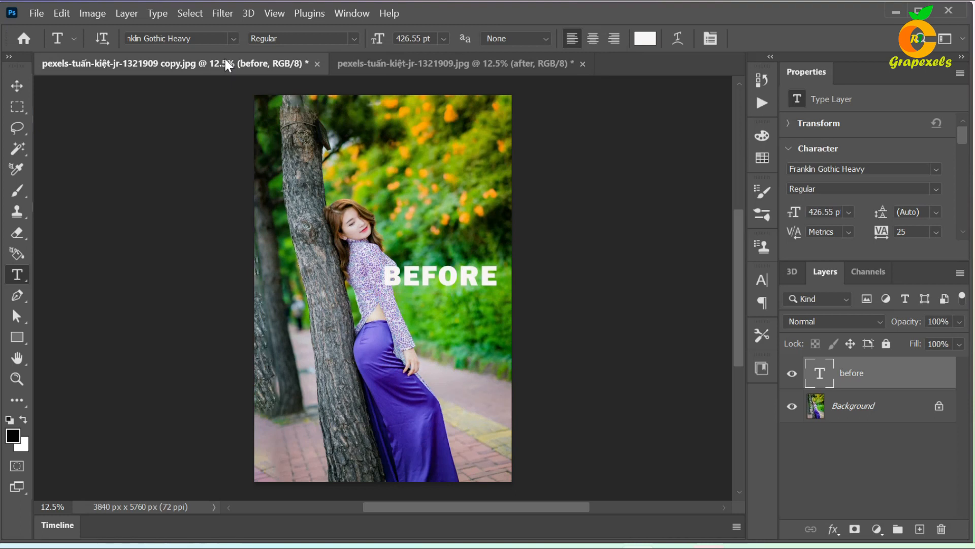
click(454, 63)
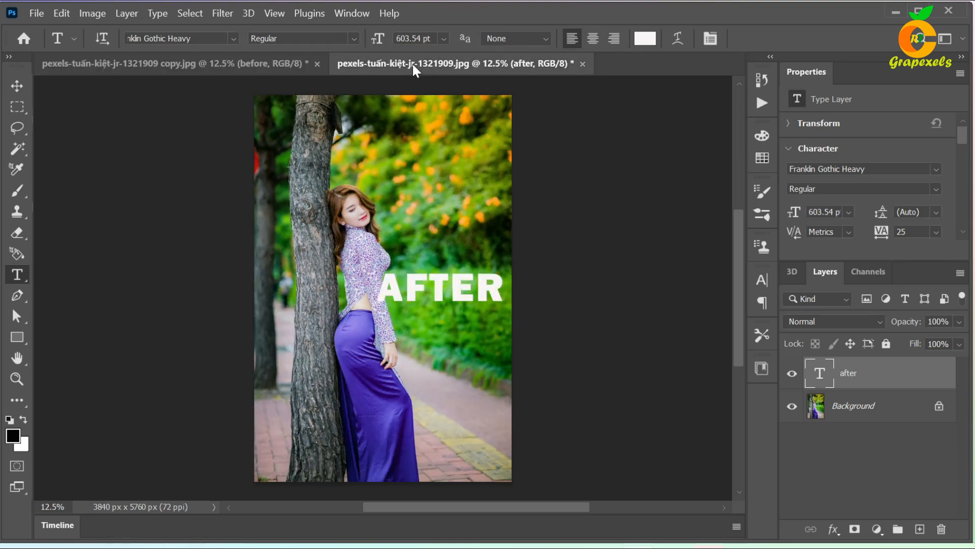
click(404, 101)
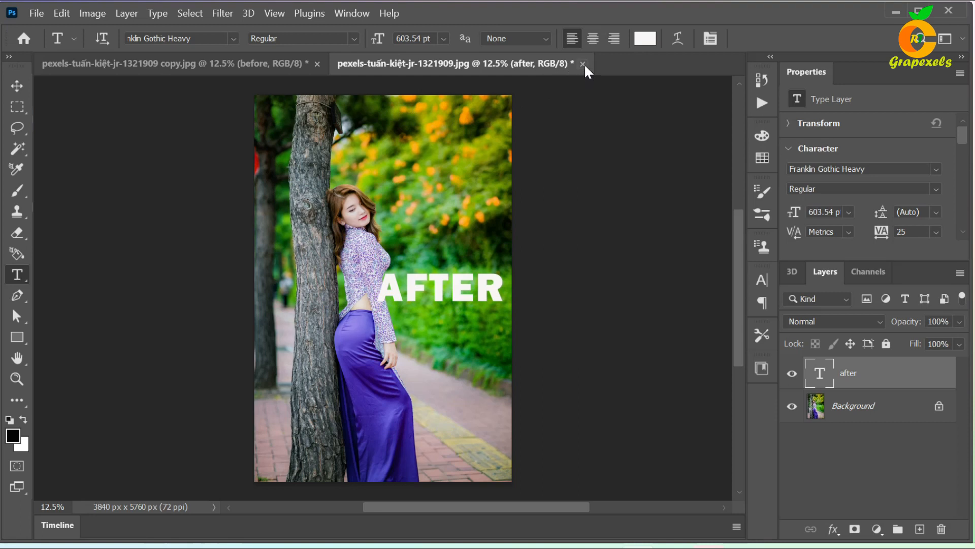
- Close the after document without saving, then begin closing the before document
click(582, 64)
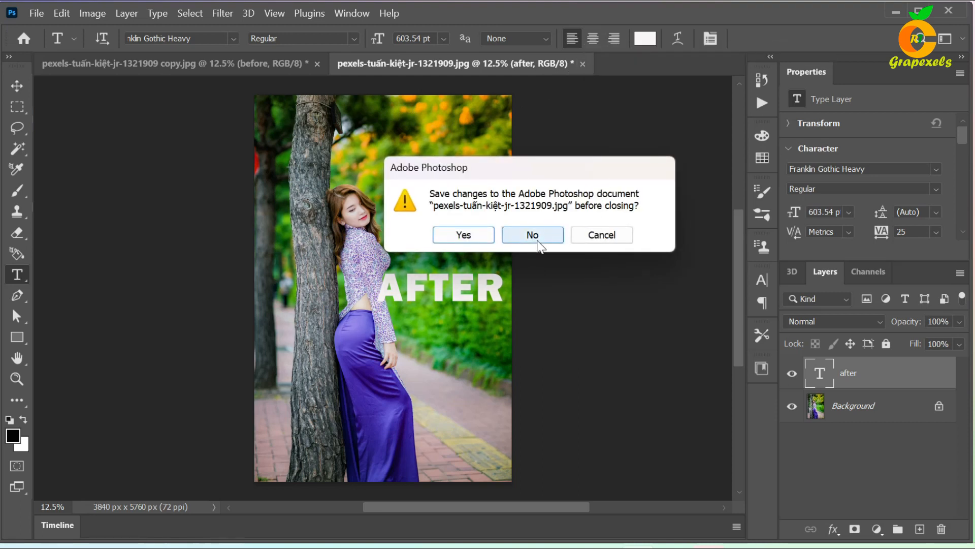
click(531, 235)
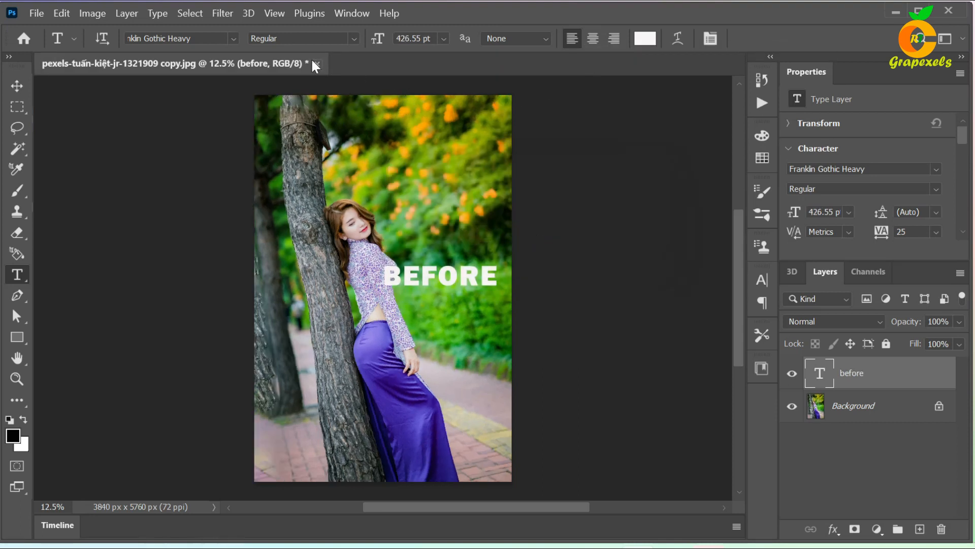
click(316, 63)
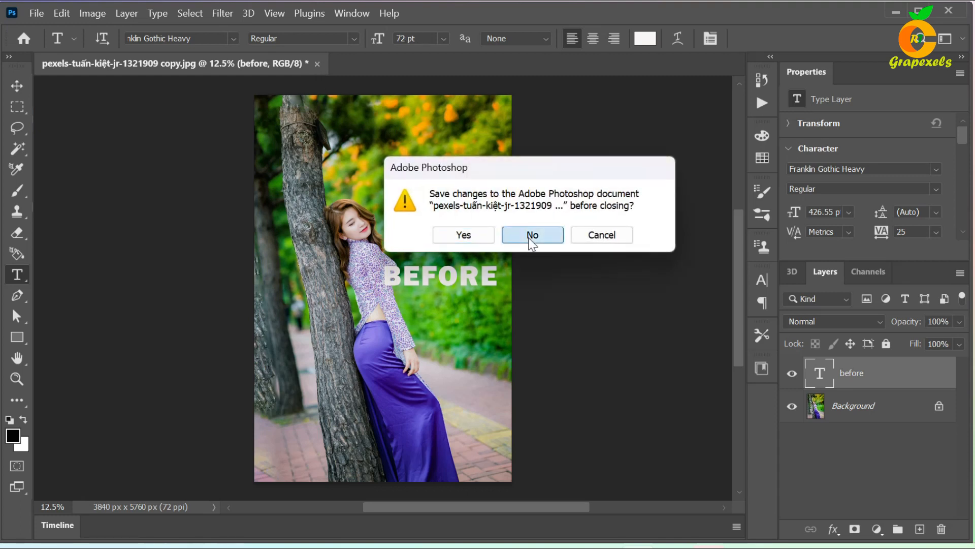
- Discard the before document's changes and open the pexels copy of the tree photo
click(532, 235)
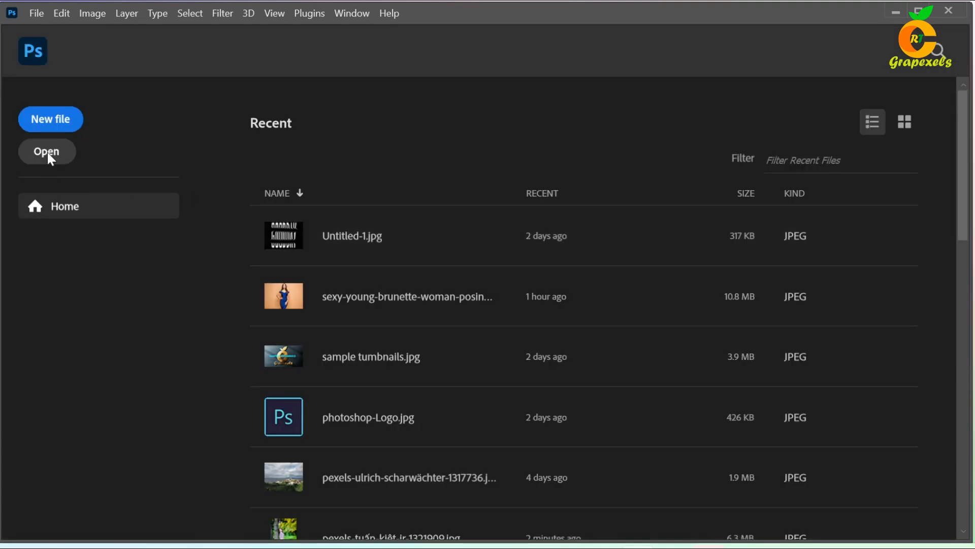
click(46, 152)
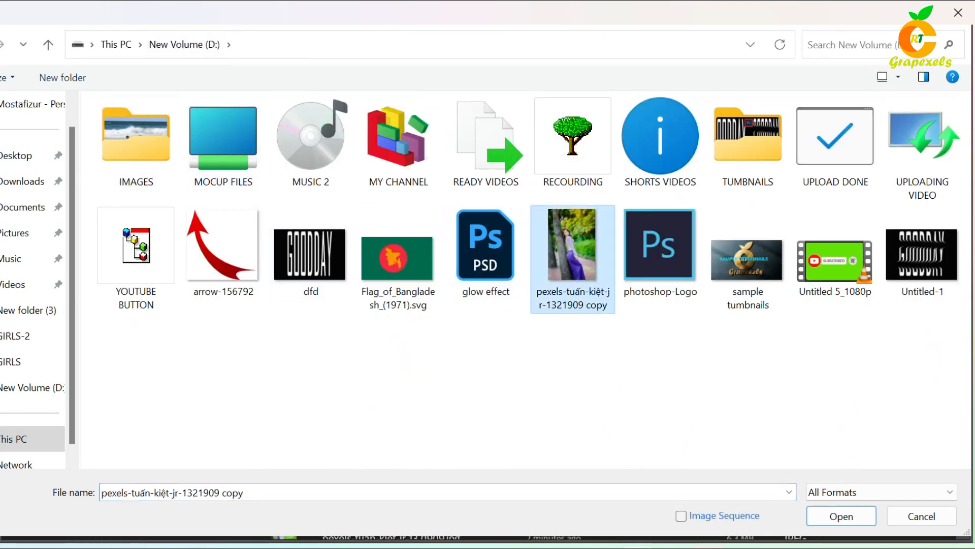
click(842, 515)
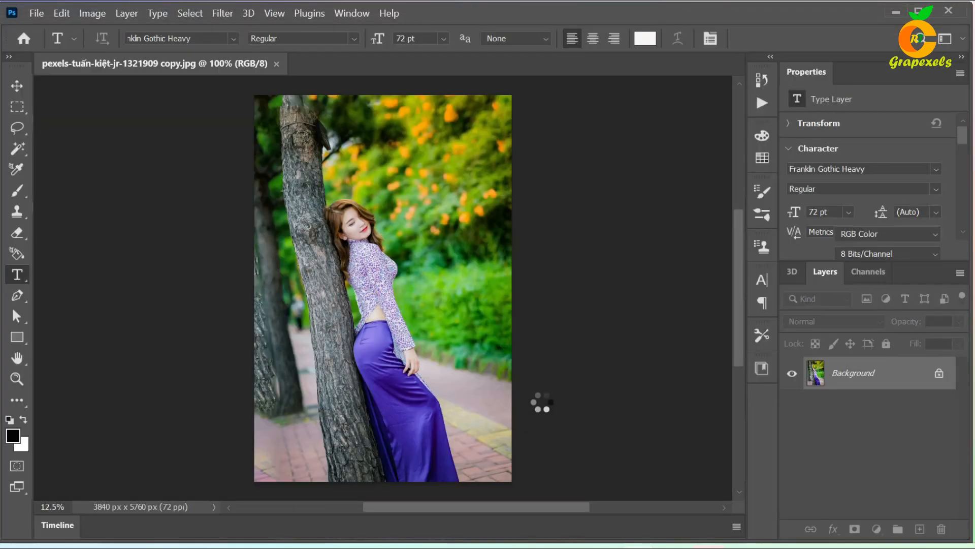
- Create a Background copy layer and hide the original Background layer
click(852, 372)
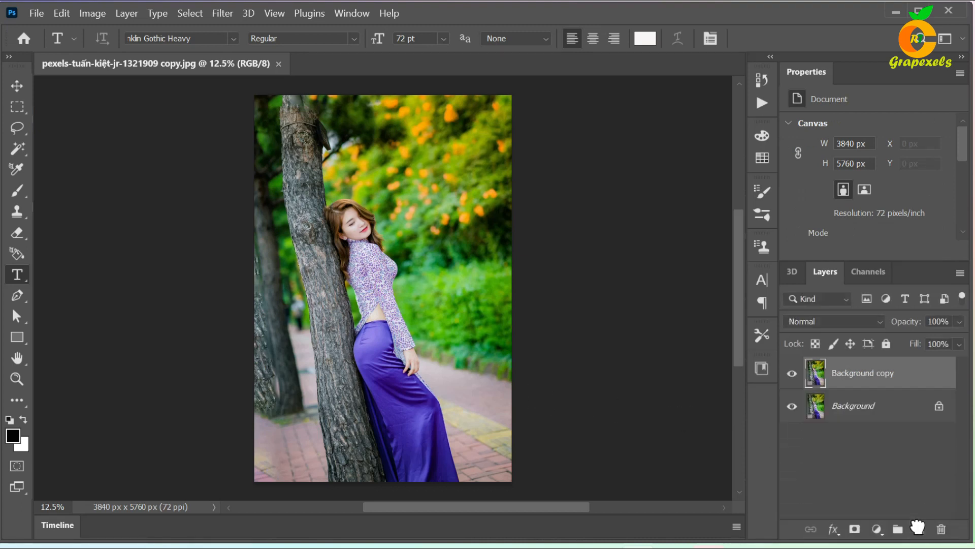
click(862, 373)
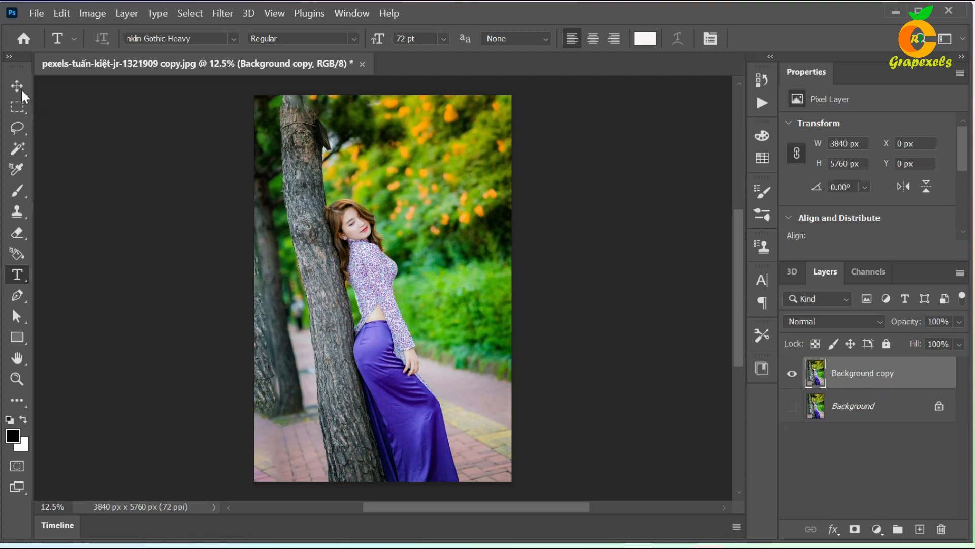
- Free-transform the Background copy, rotating it about 10° and committing the transform
key(ctrl+t)
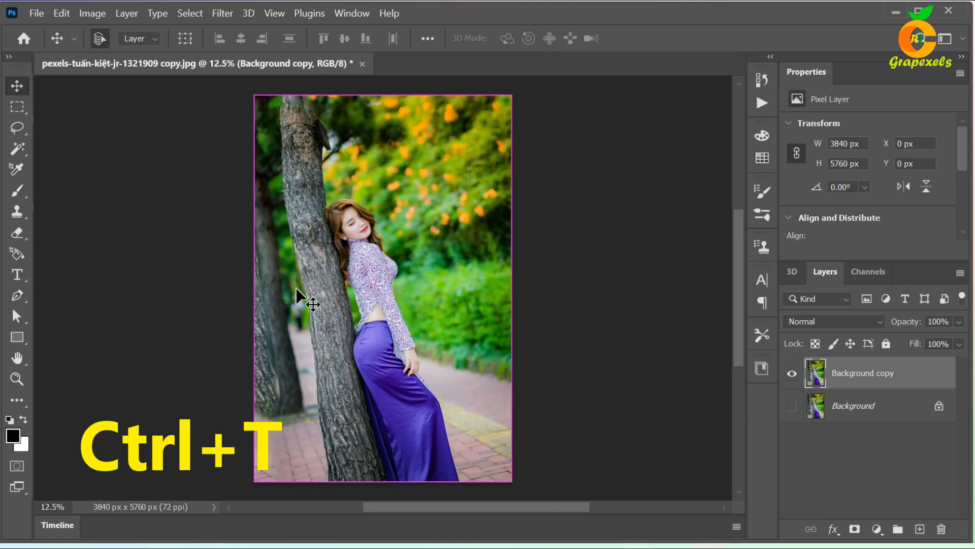
key(ctrl+t)
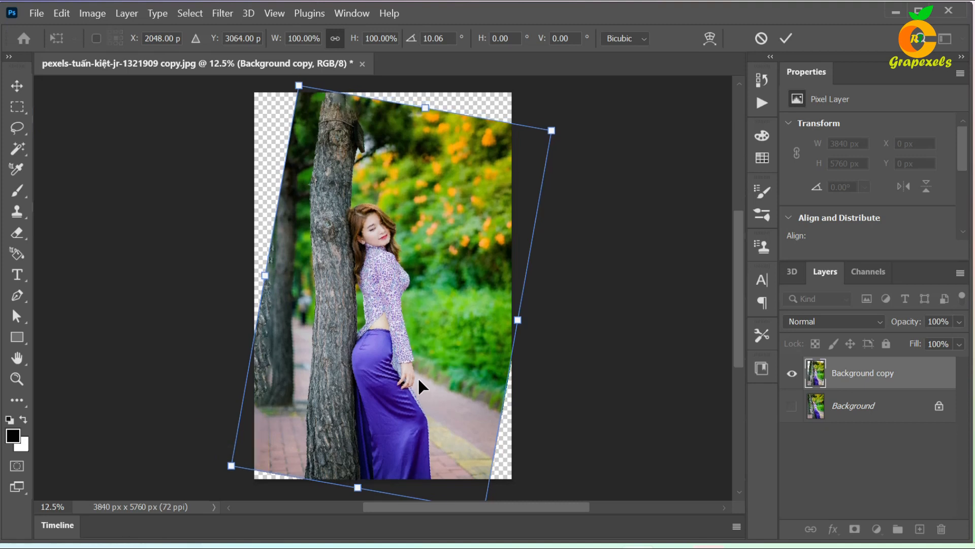
click(785, 39)
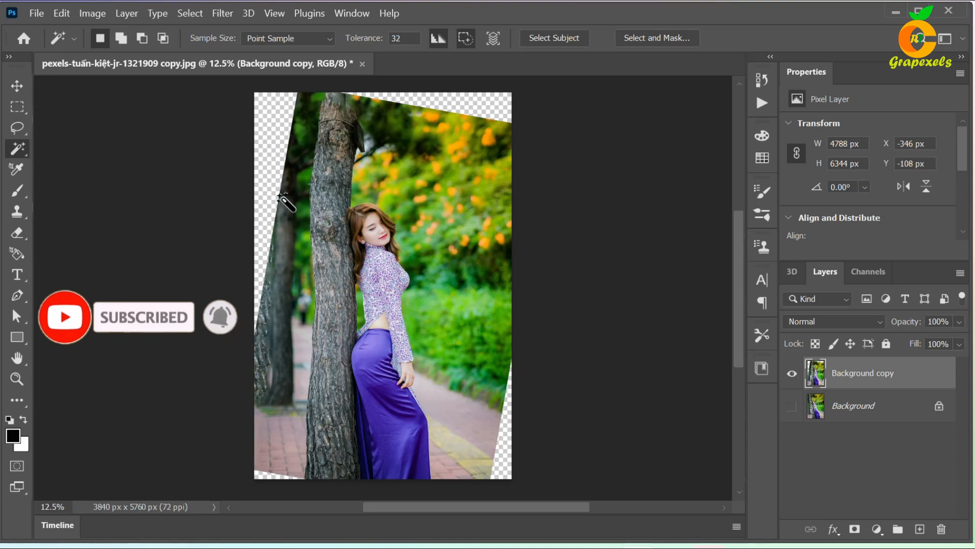
- Magic Wand the transparent wedges along the canvas edges
click(352, 154)
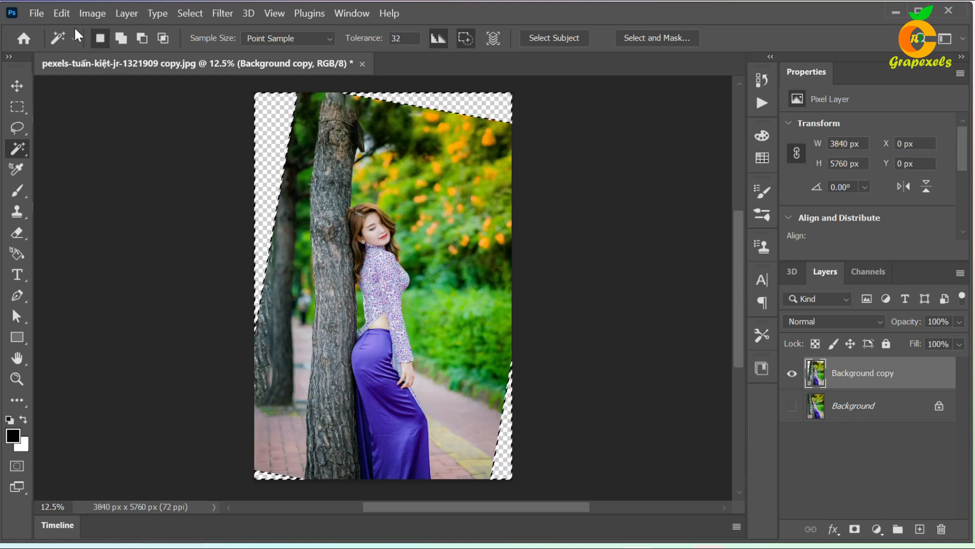
- Run Edit > Fill with Content-Aware contents on the selected corners, then deselect
click(61, 12)
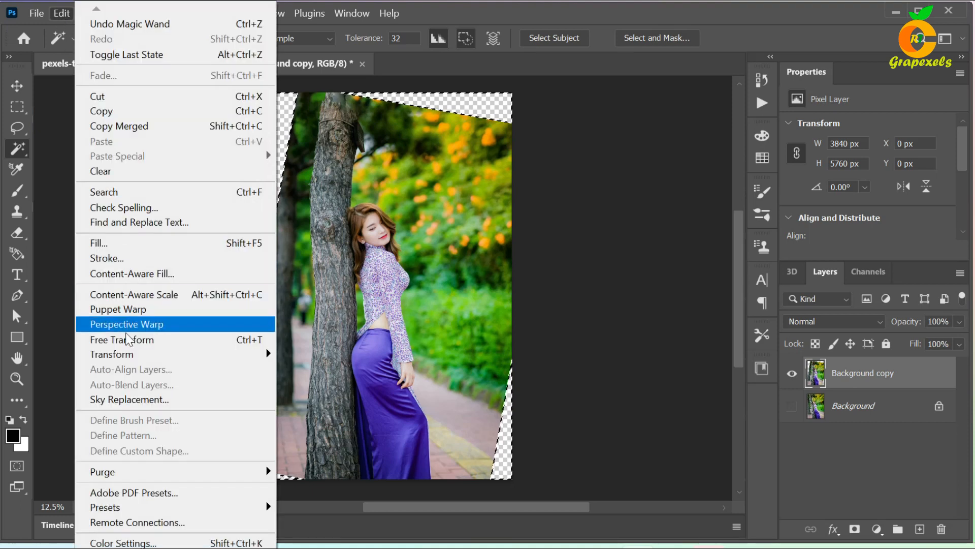
mouse_move(100, 243)
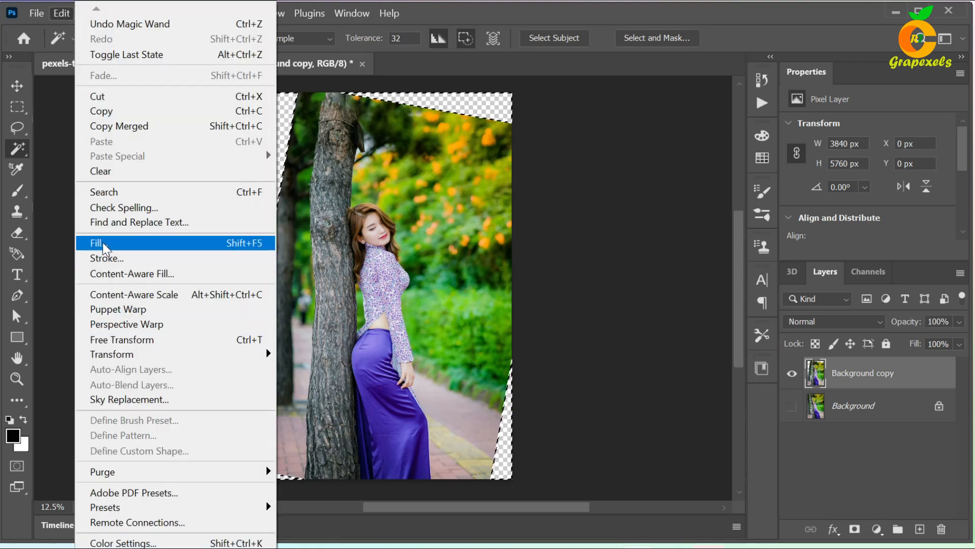
click(96, 243)
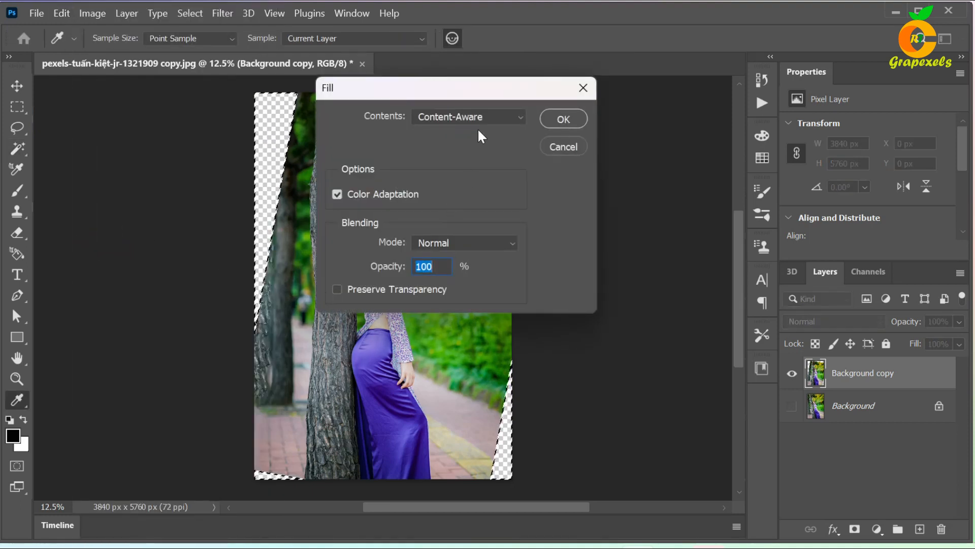
mouse_move(386, 290)
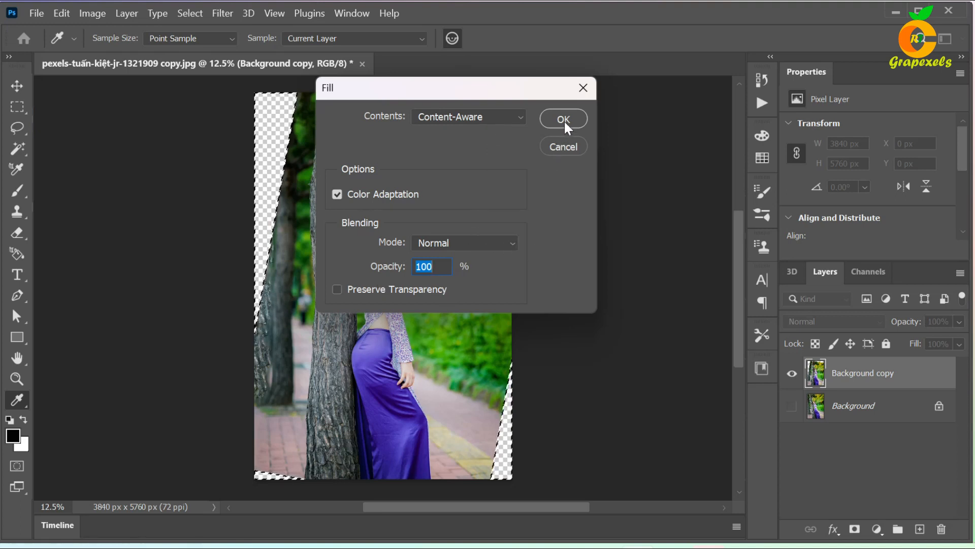
click(562, 119)
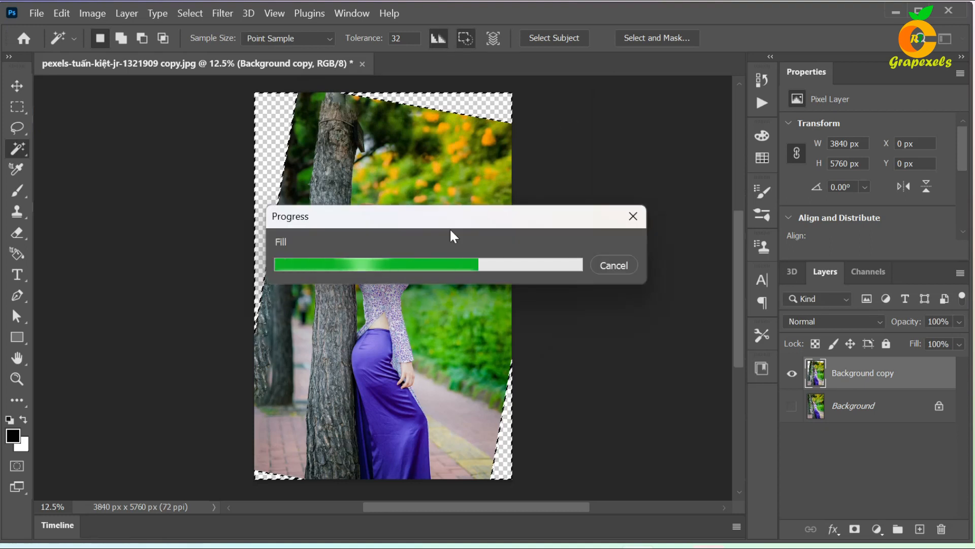
key(ctrl+d)
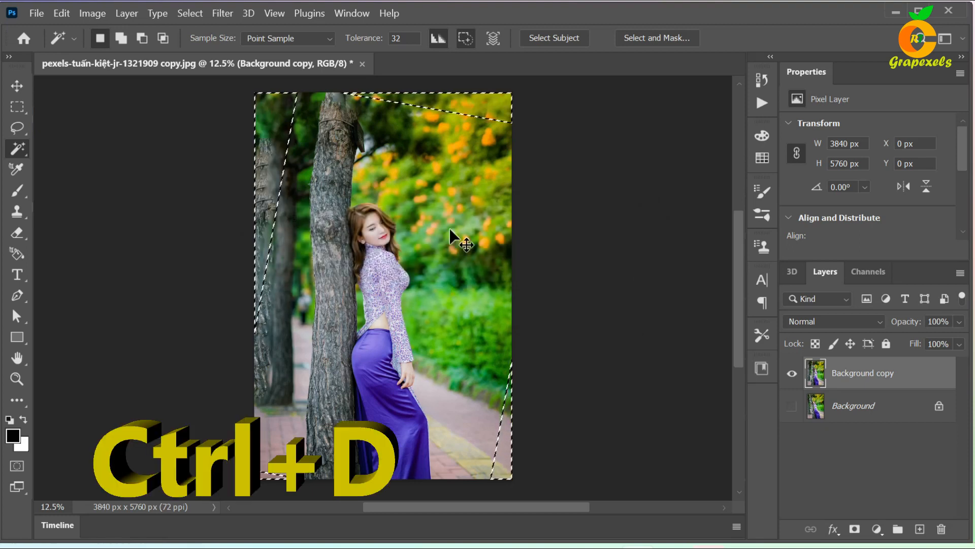
- Clear the selection and toggle the copy's visibility against the Background, ending with the copy hidden
key(ctrl+d)
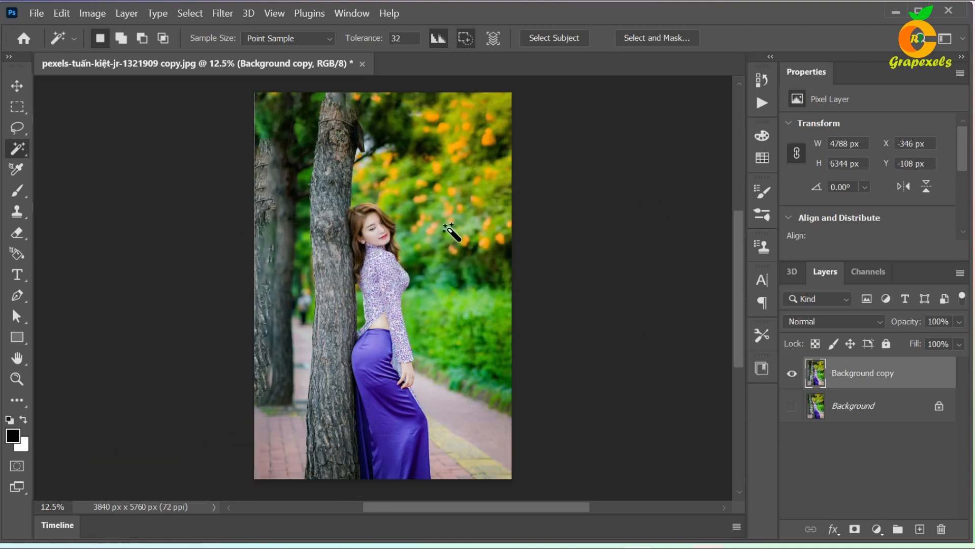
mouse_move(703, 391)
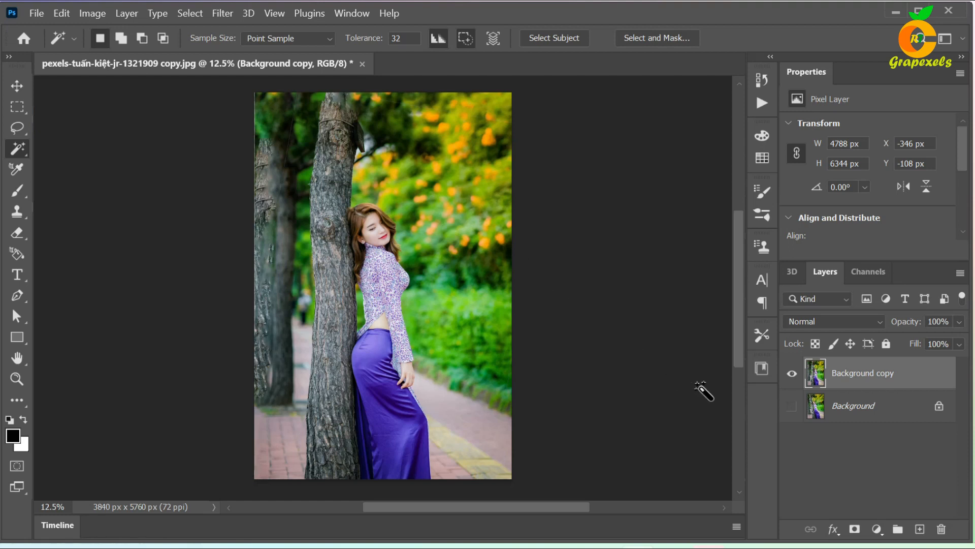
click(792, 406)
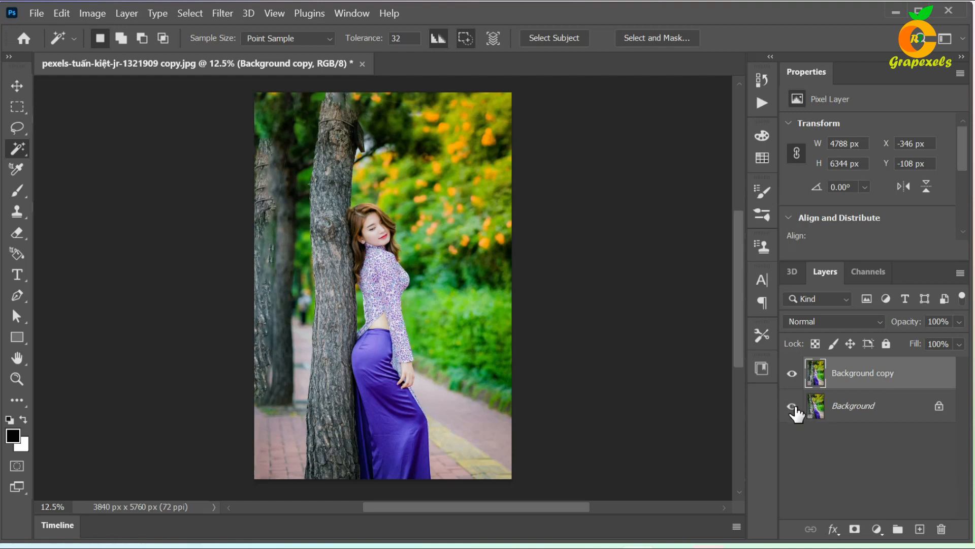
click(792, 405)
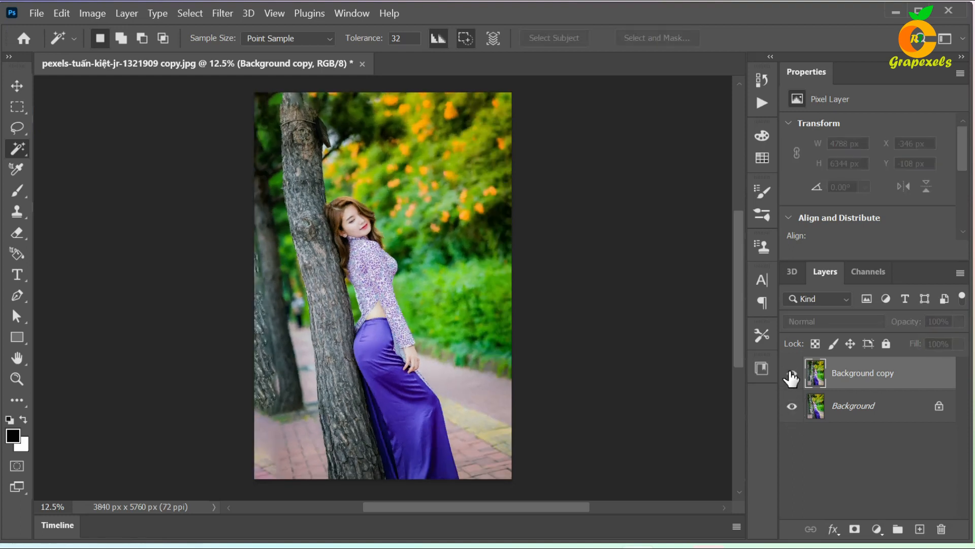
click(792, 373)
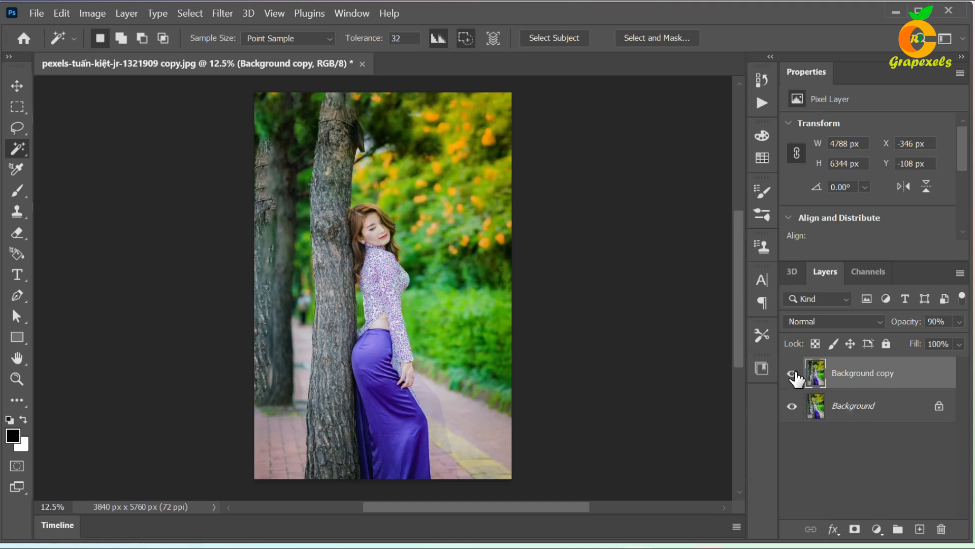
click(792, 372)
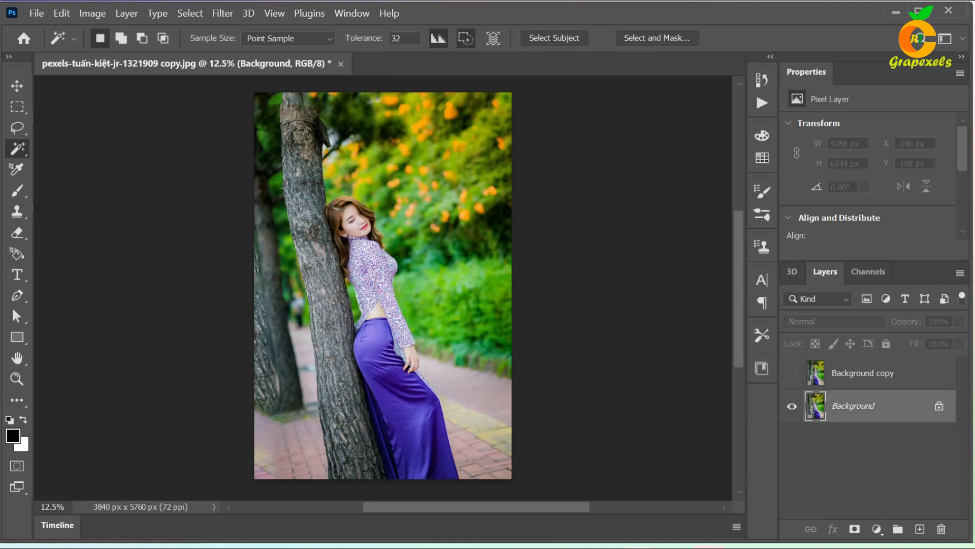
mouse_move(3, 314)
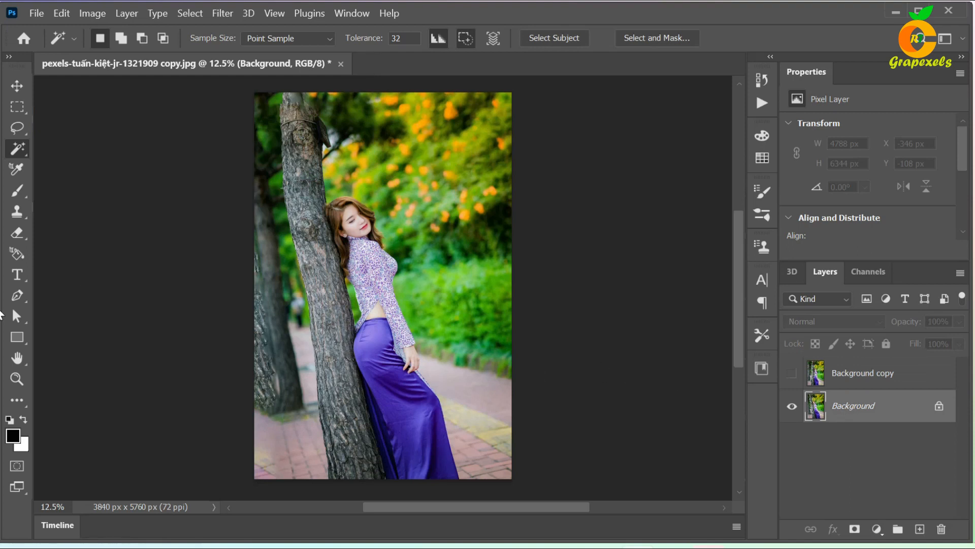